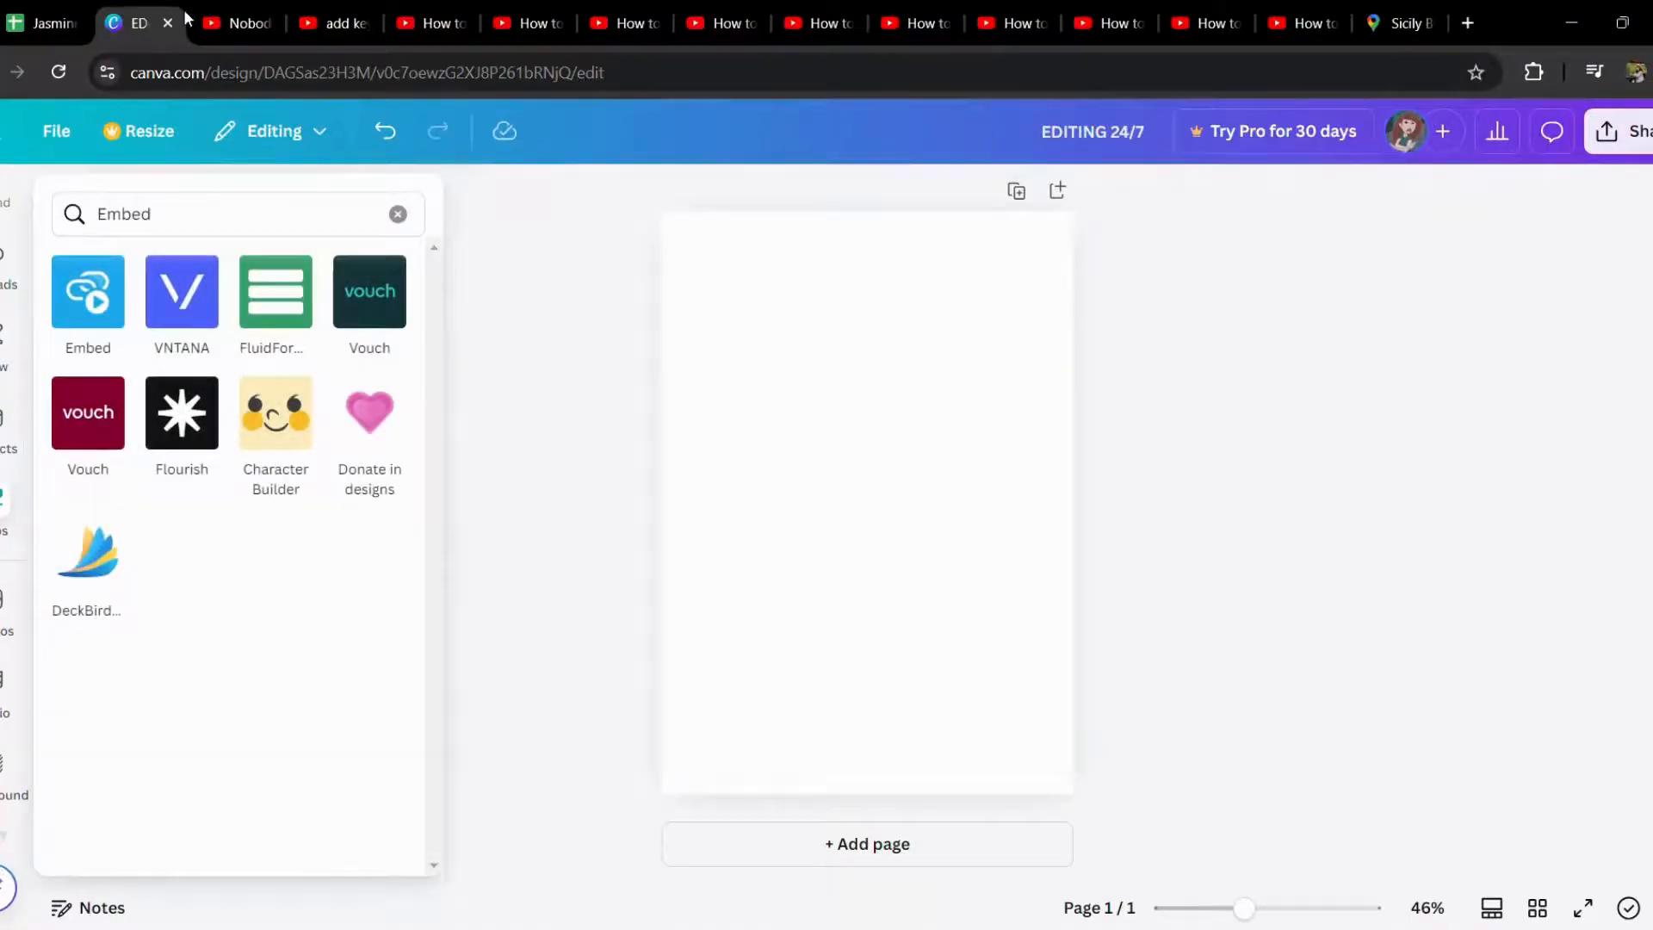
- Launch the Embed app from the Apps search results on the blank design
{"action": "left_click", "coordinate": [88, 292]}
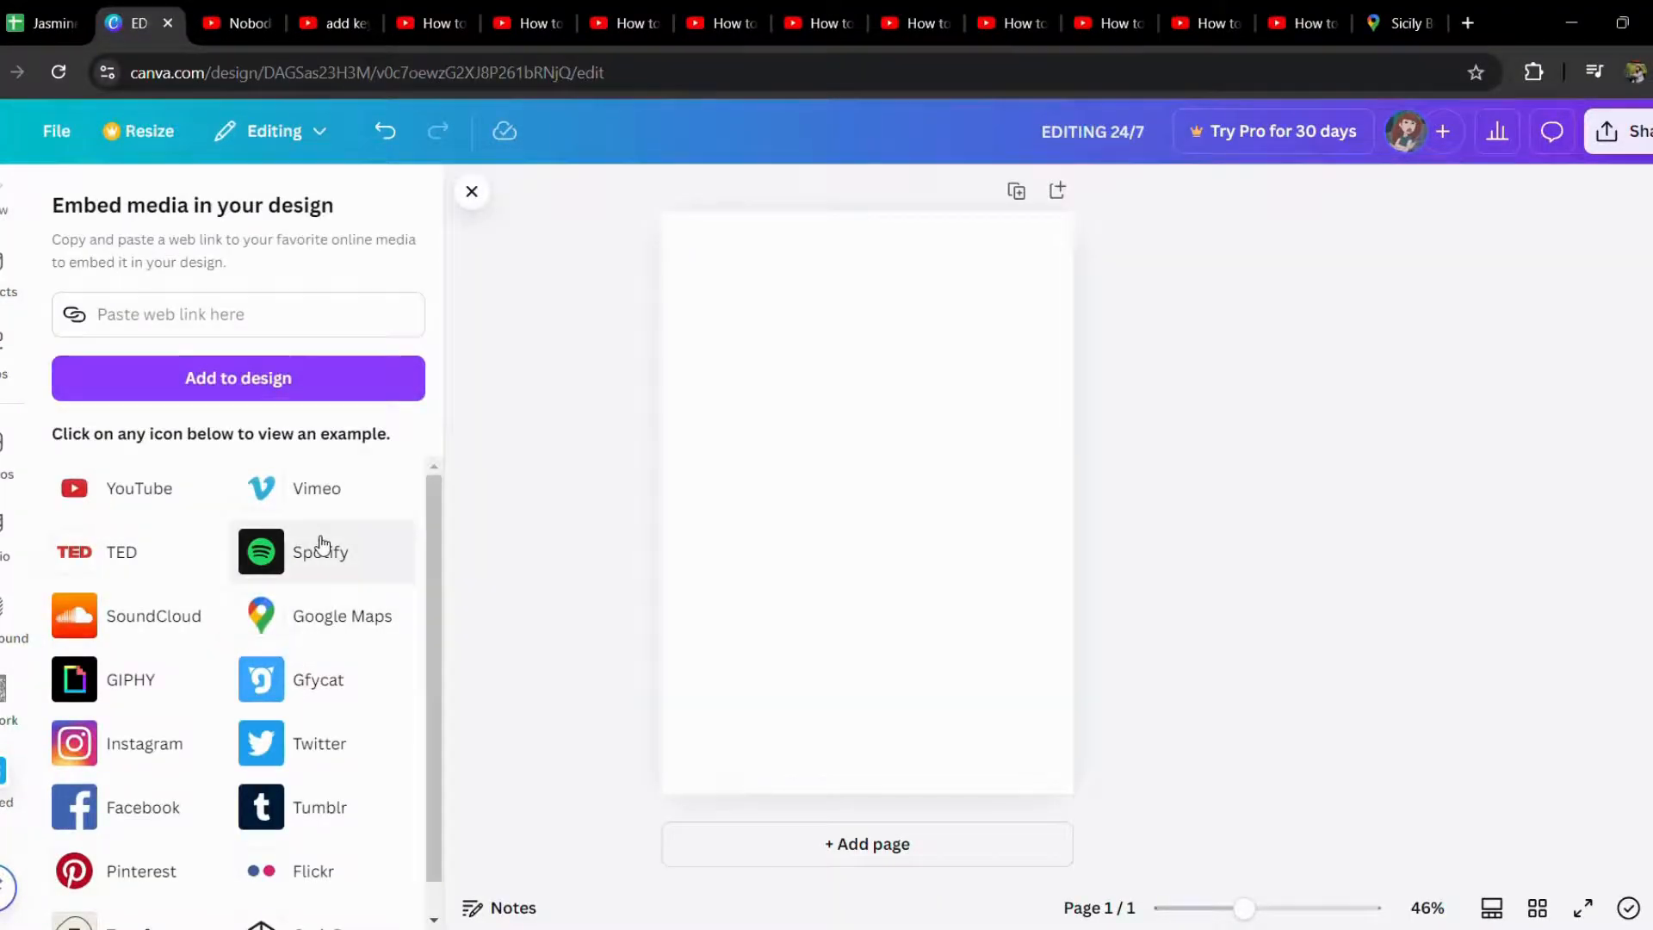
{"action": "mouse_move", "coordinate": [336, 622]}
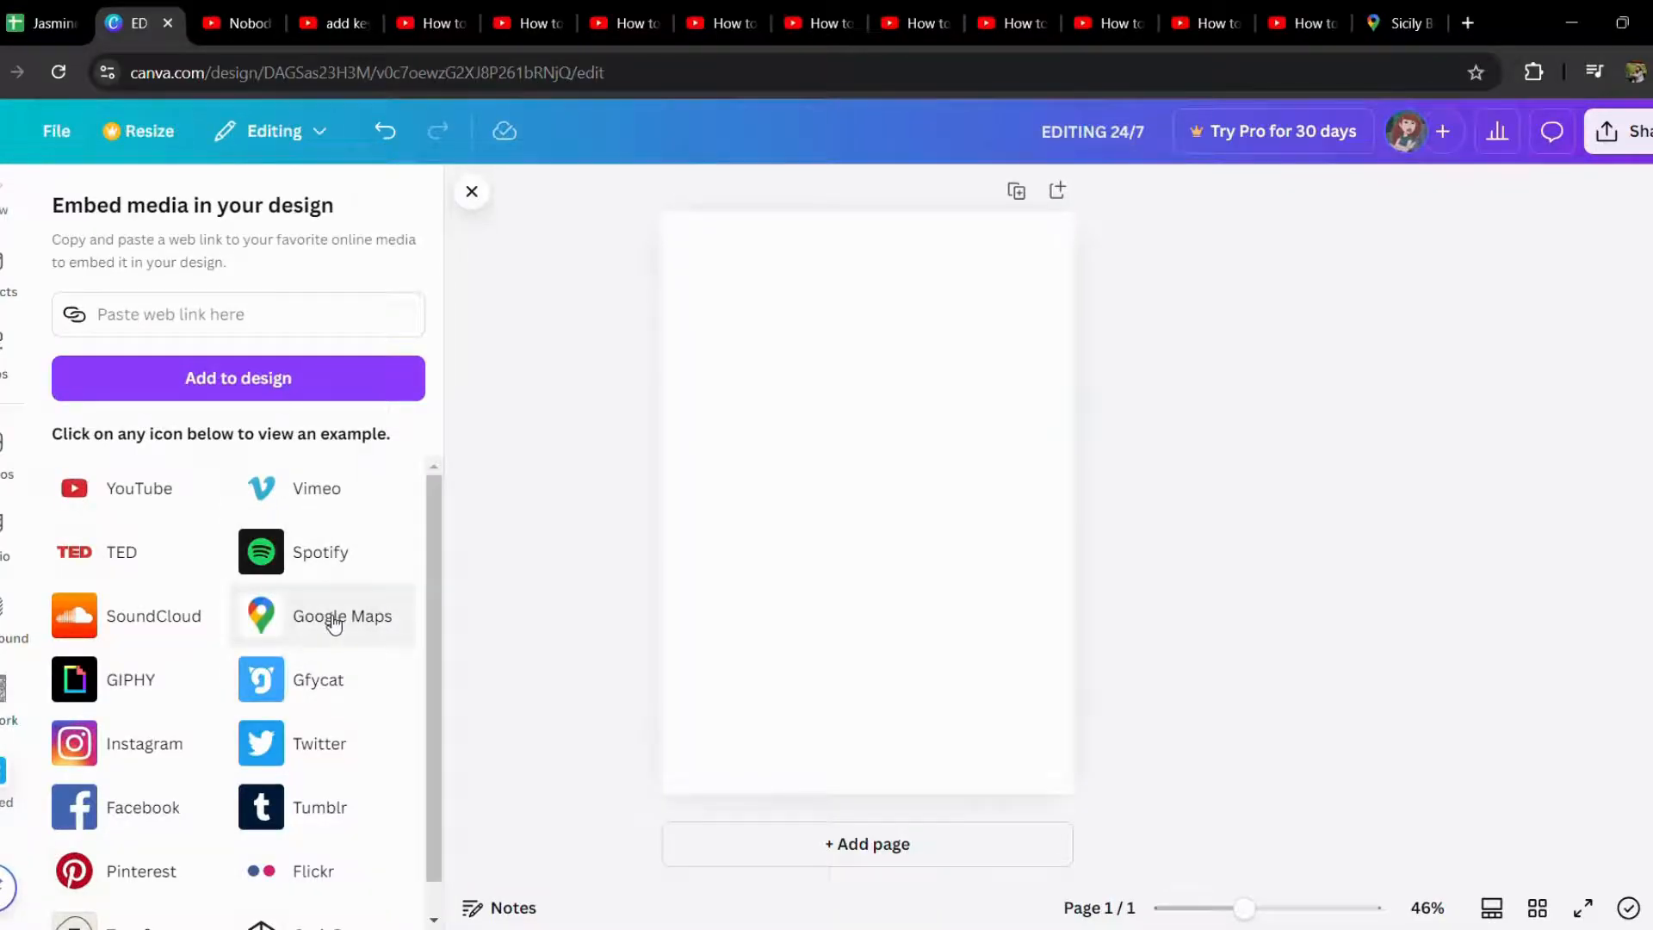
{"action": "left_click", "coordinate": [260, 617]}
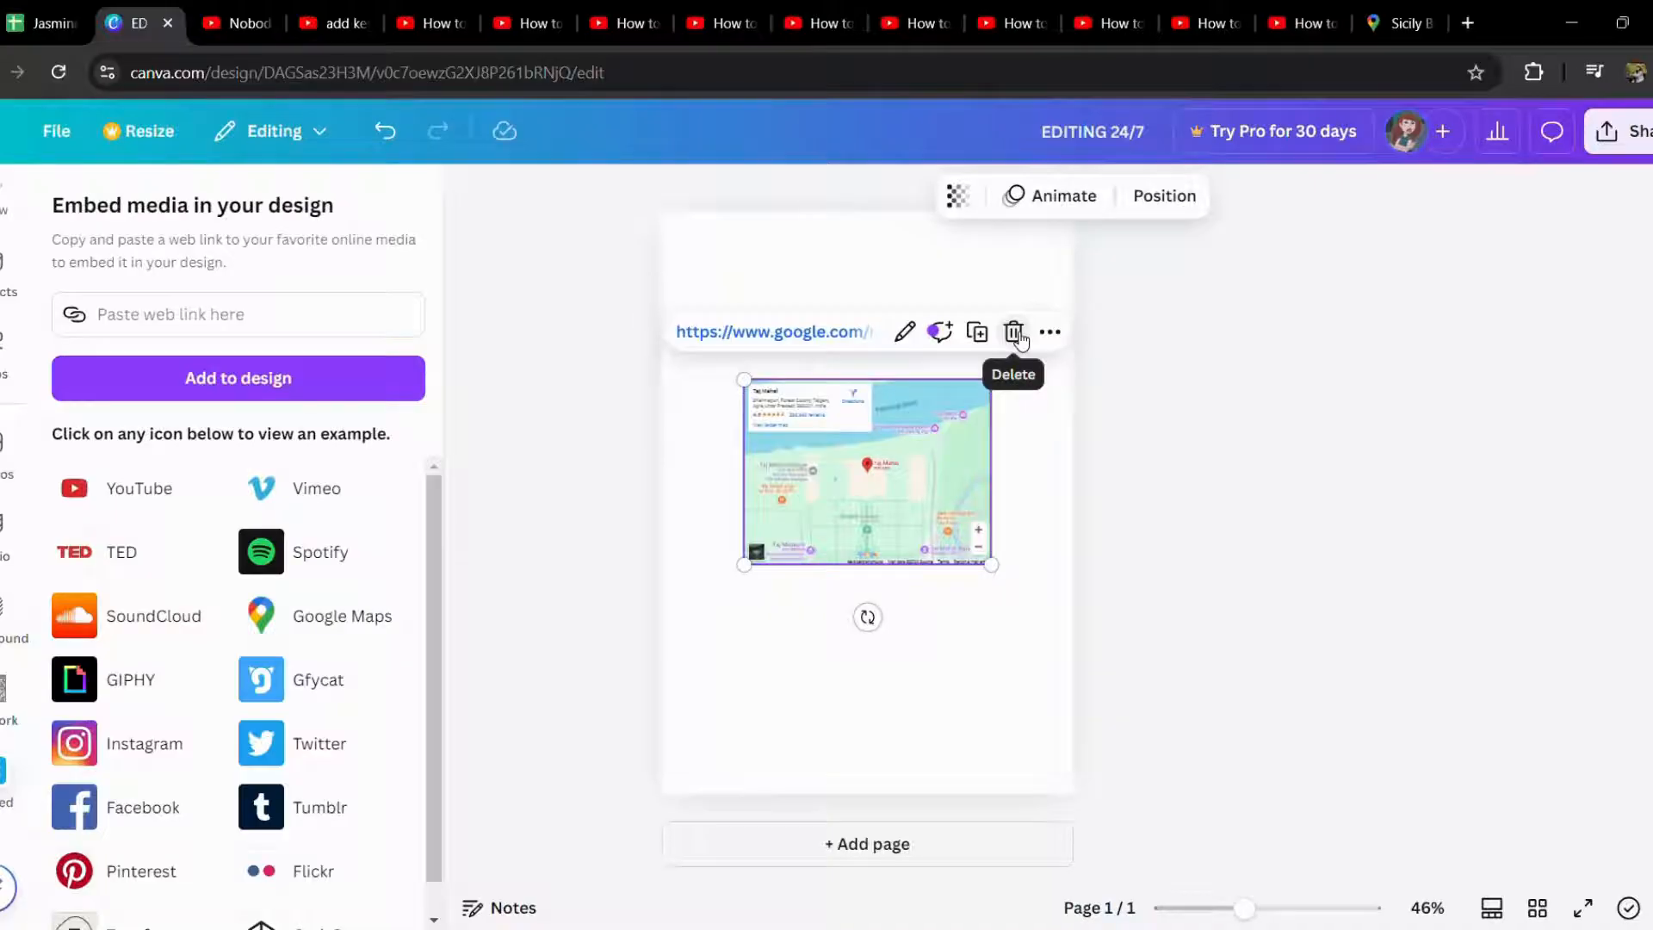
{"action": "left_click", "coordinate": [1012, 332]}
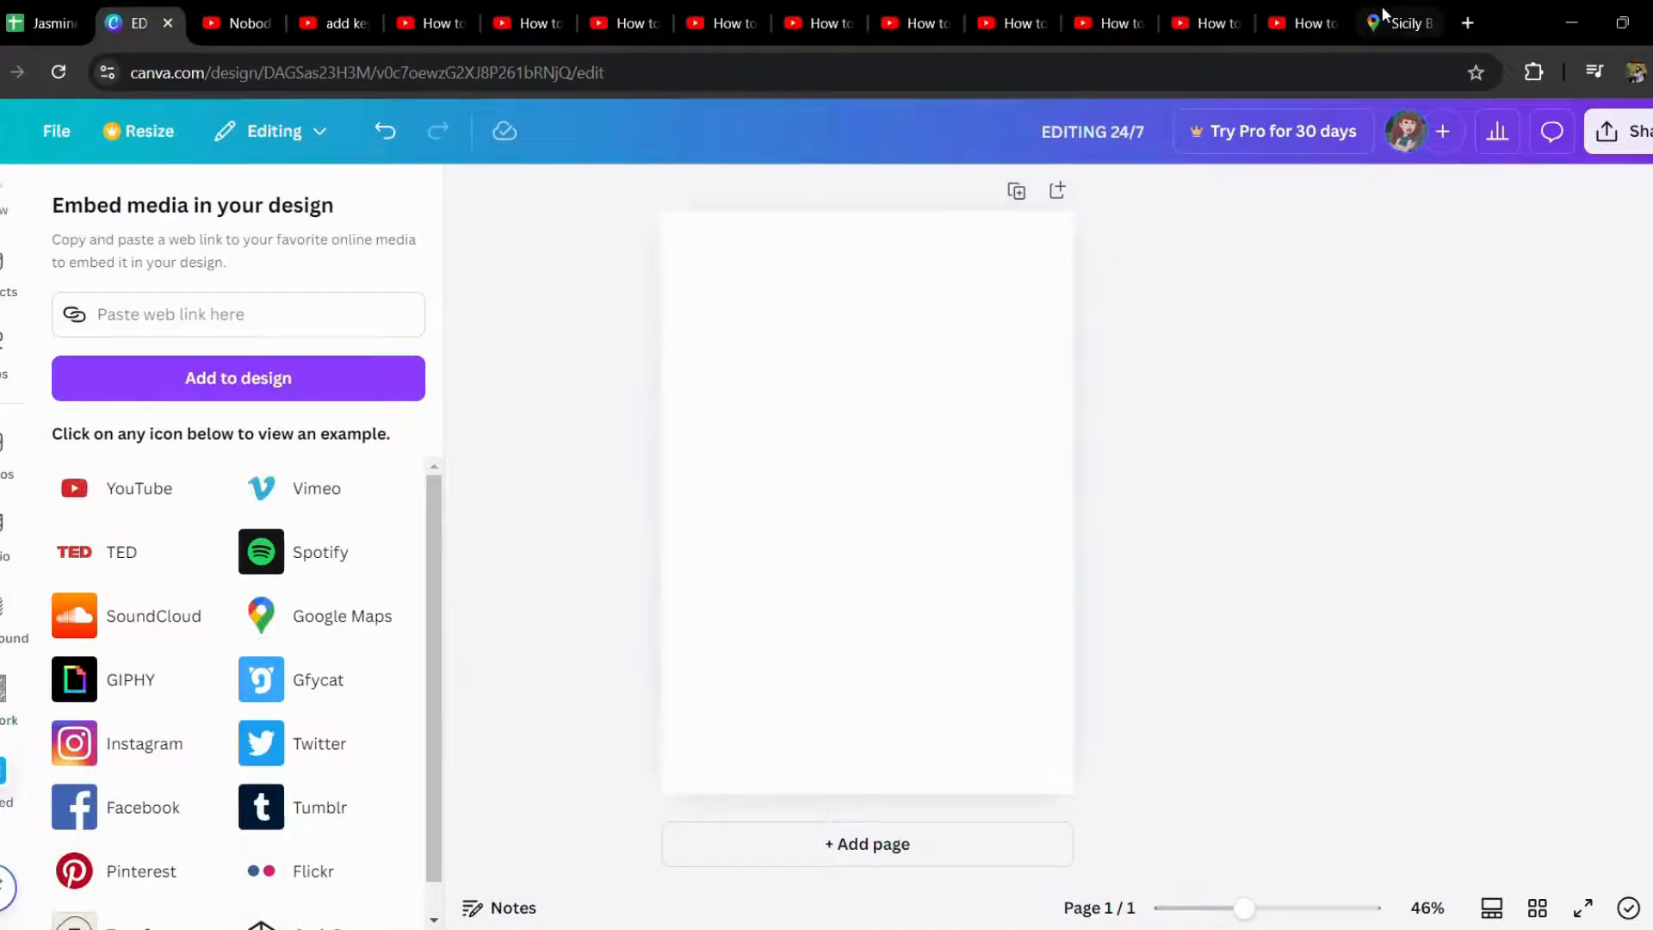
- Copy the Google Maps share link for the Sicily By Ts restaurant listing
{"action": "left_click", "coordinate": [1400, 22]}
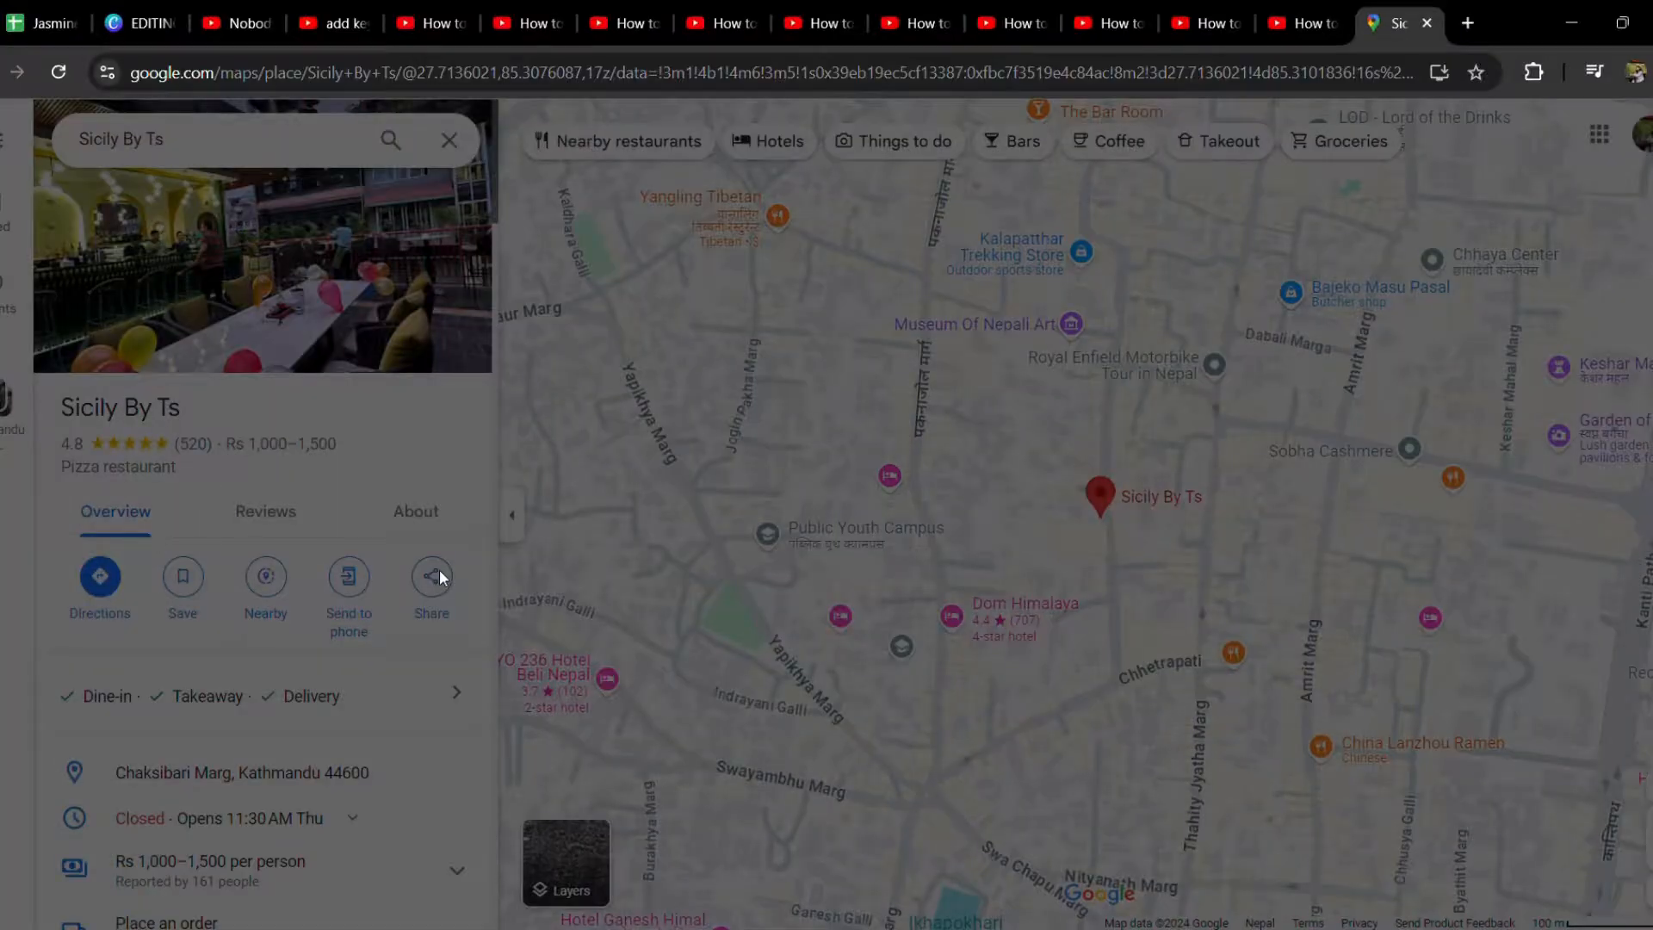
{"action": "left_click", "coordinate": [430, 576]}
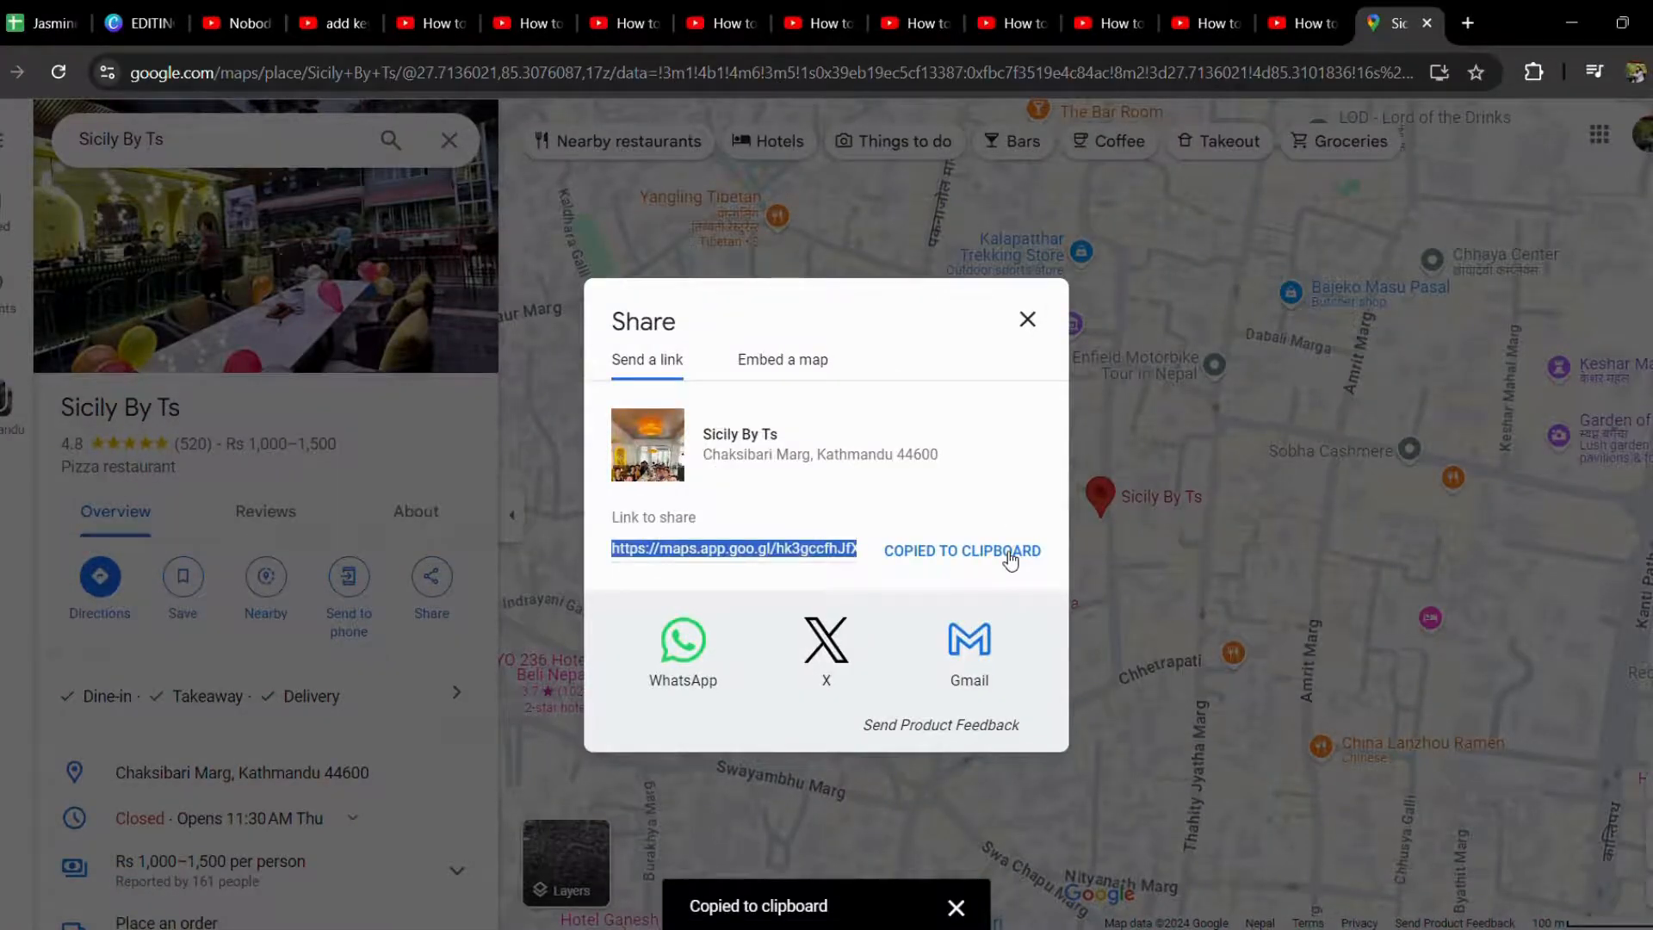
{"action": "left_click", "coordinate": [137, 23]}
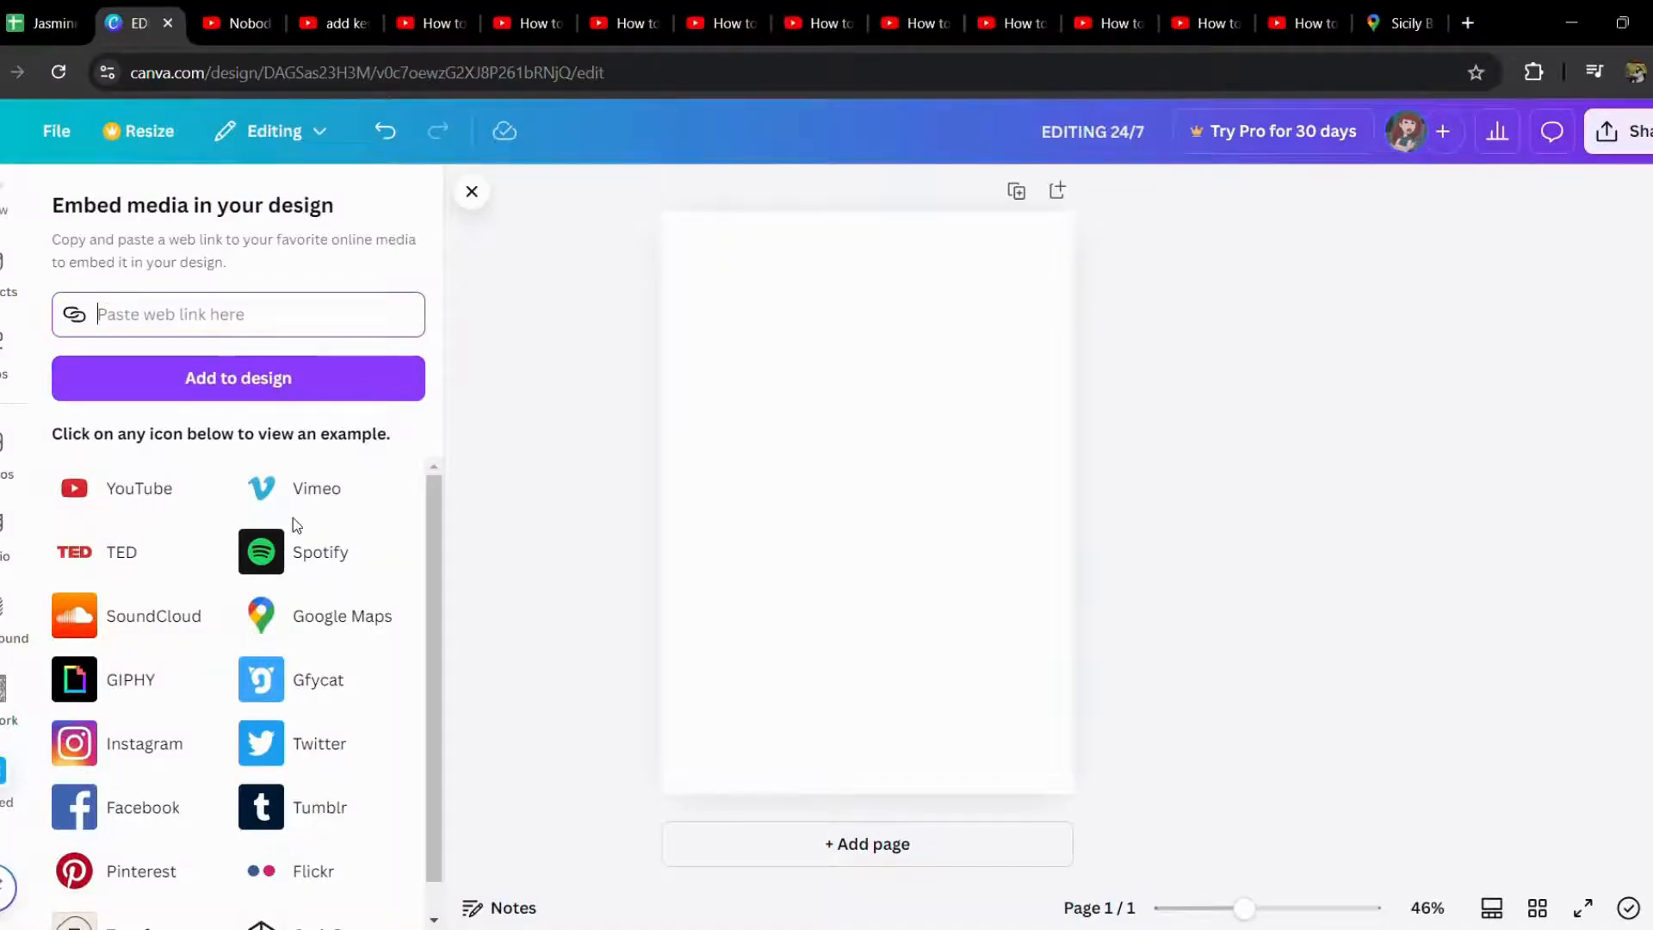
- Paste the link, add the Sicily By Ts map to the page, and shrink it by a corner handle
{"action": "left_click", "coordinate": [238, 379]}
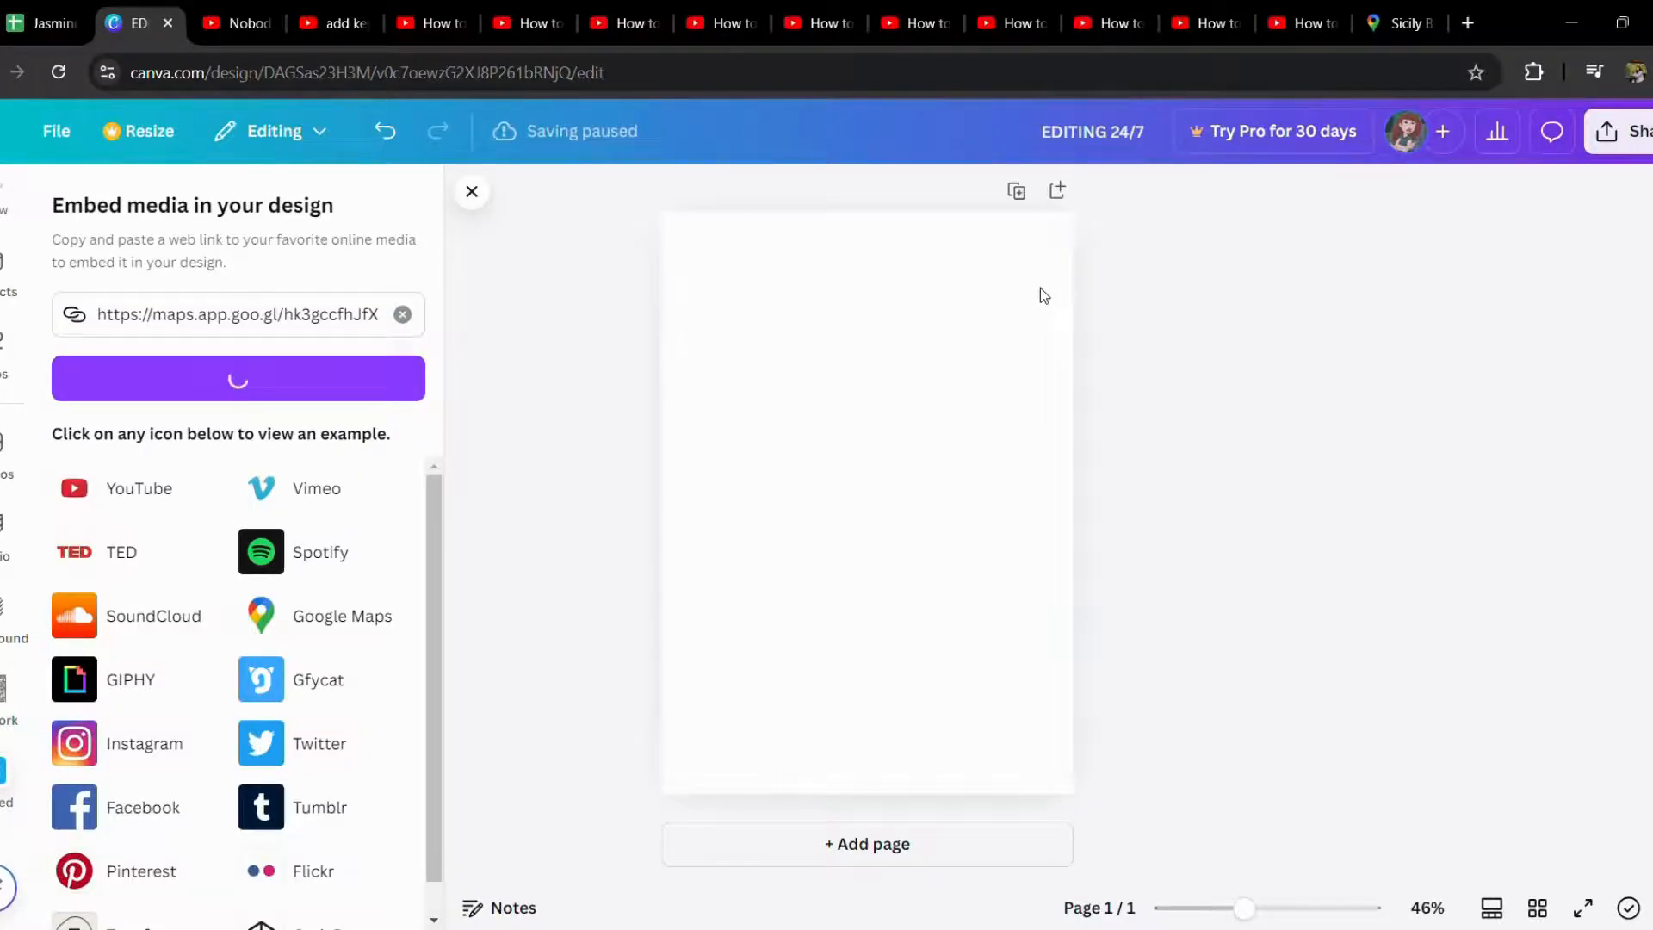
{"action": "left_click", "coordinate": [237, 379]}
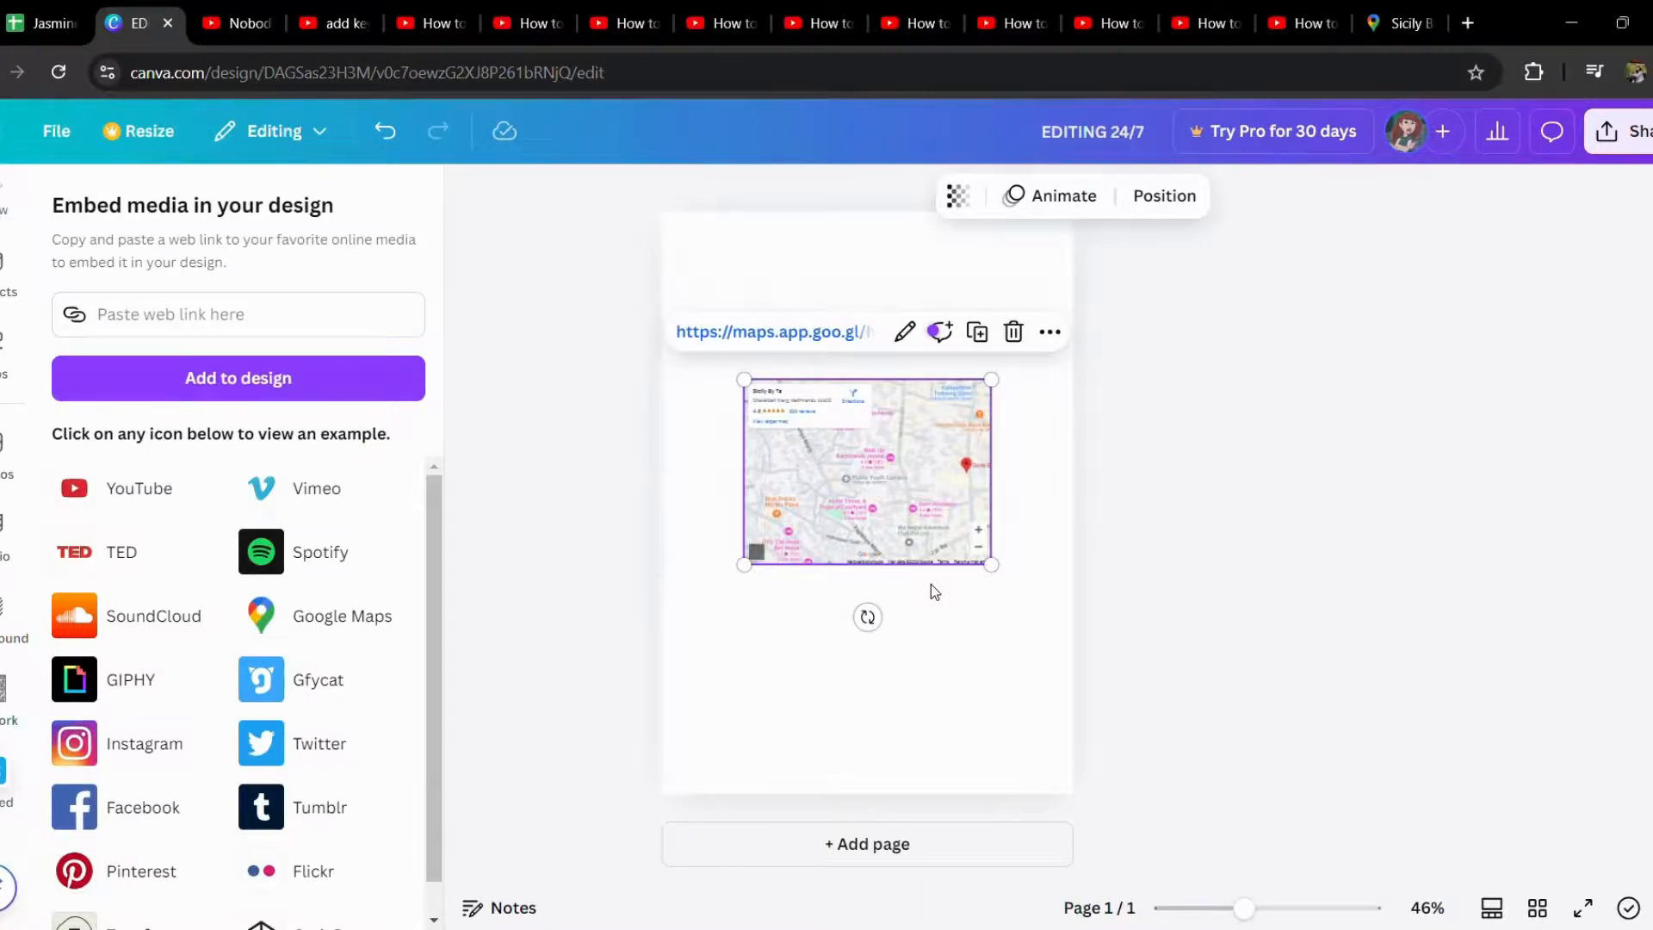
{"action": "left_click_drag", "start_coordinate": [992, 565], "coordinate": [931, 518]}
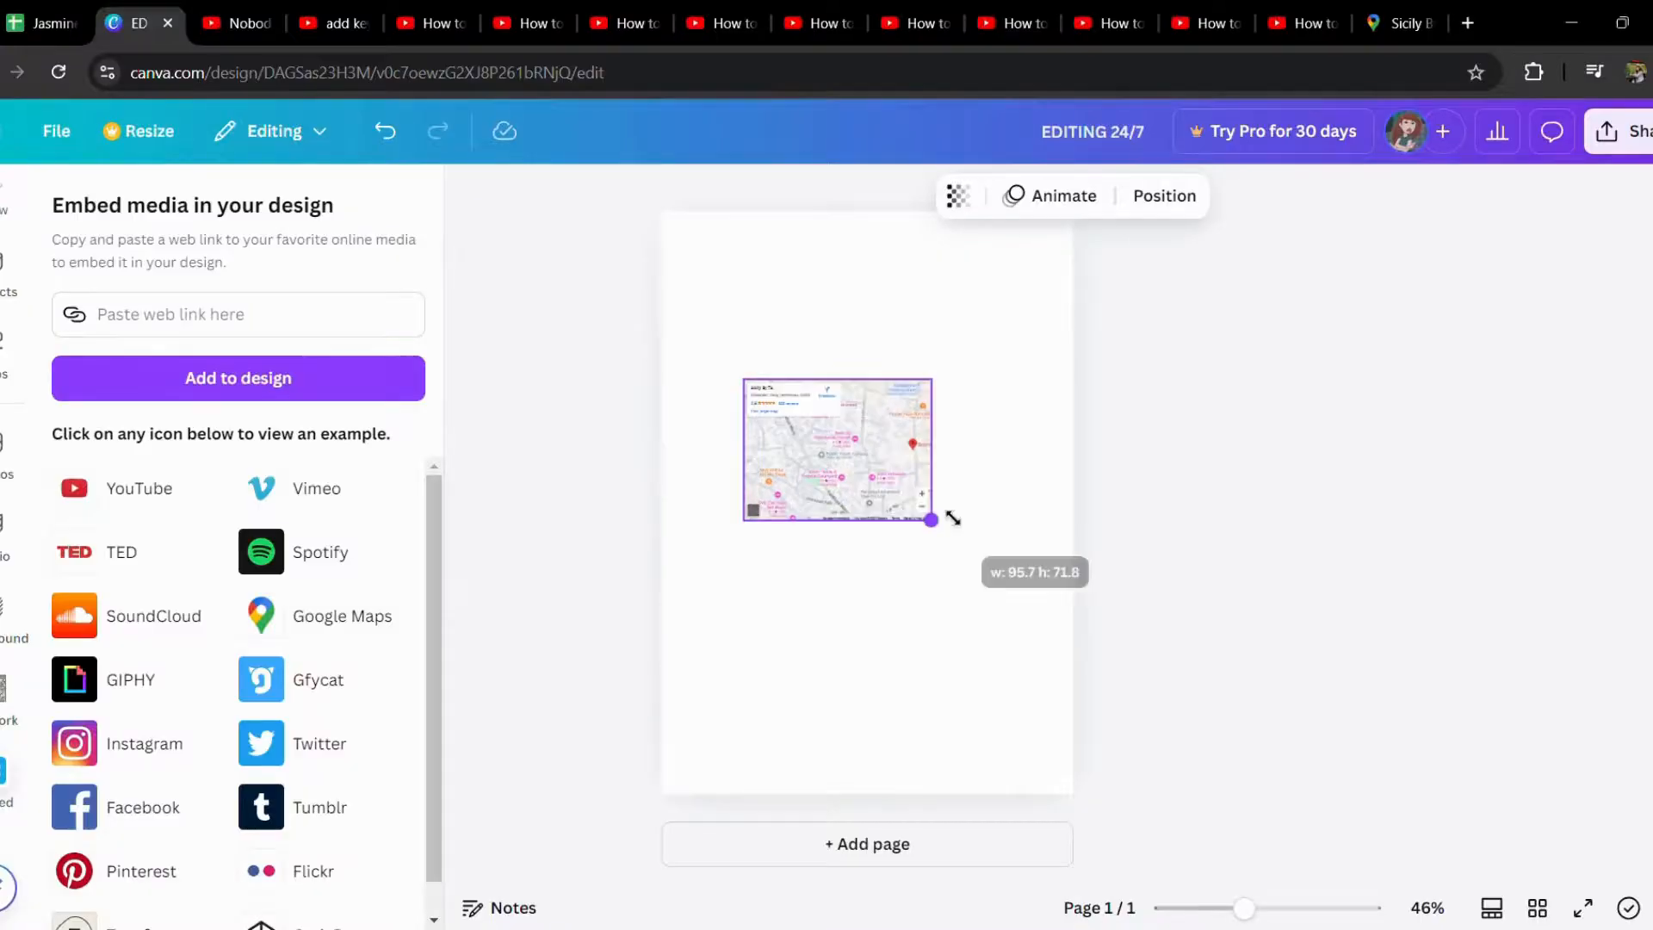